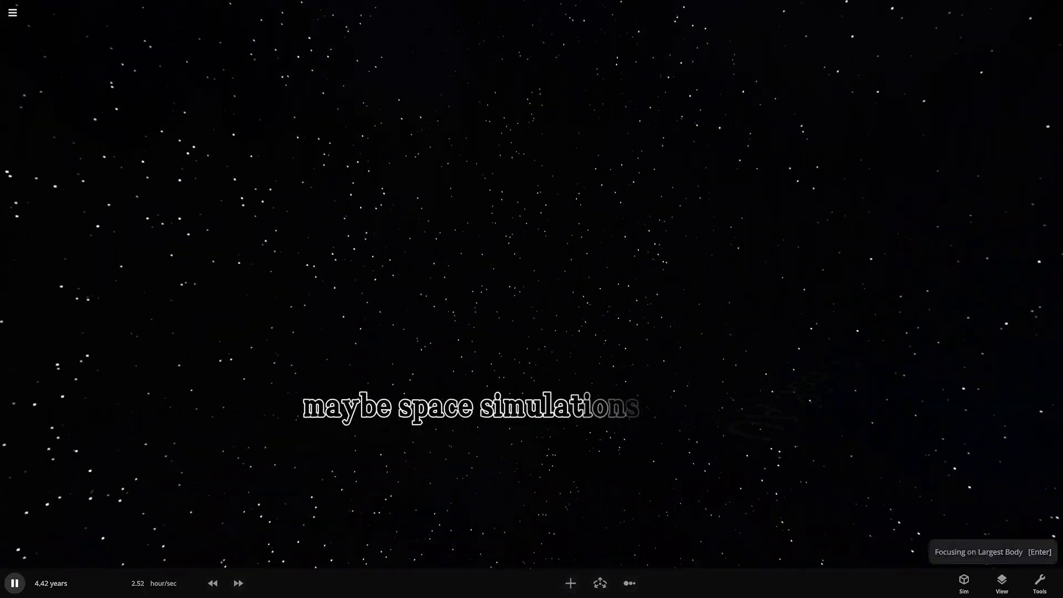
Select pulsar PSR 2144—3933 and show the object catalogue with Mercury chosen.
click(448, 290)
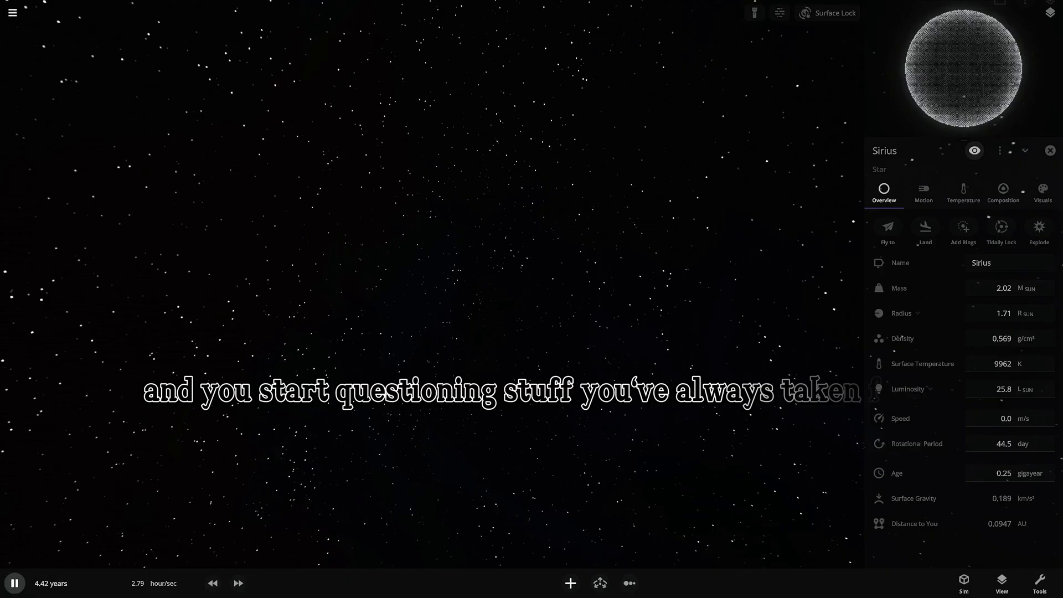
click(571, 582)
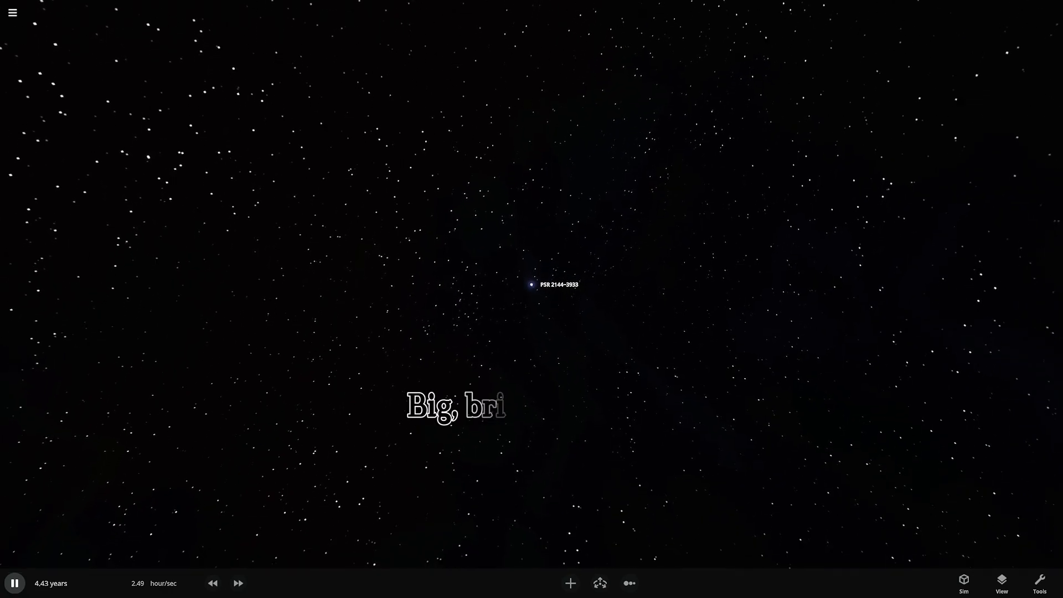
click(532, 285)
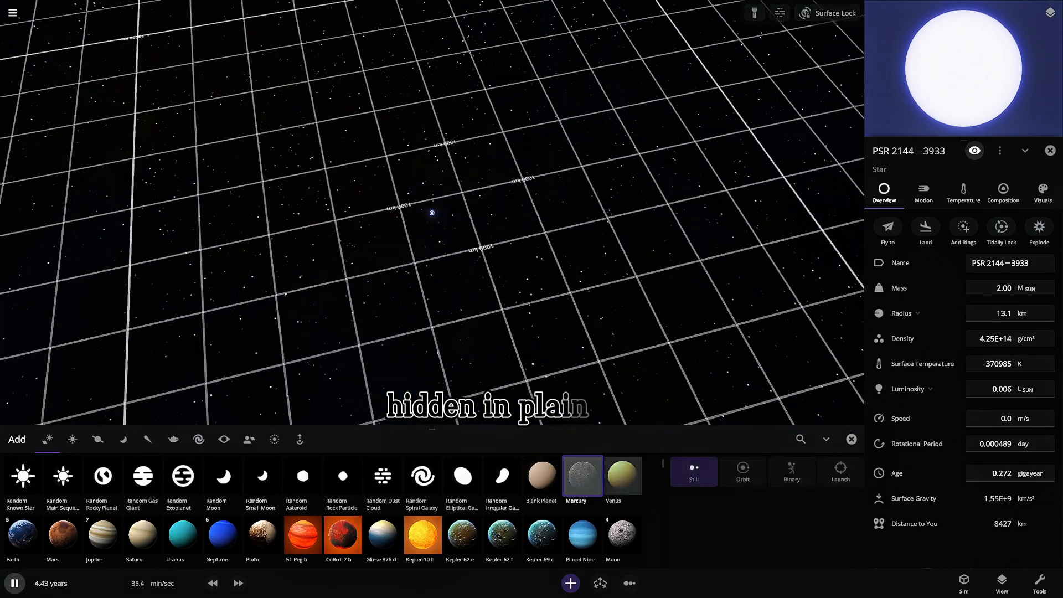
Place Mercury in orbit around the pulsar alongside Earth.
click(741, 471)
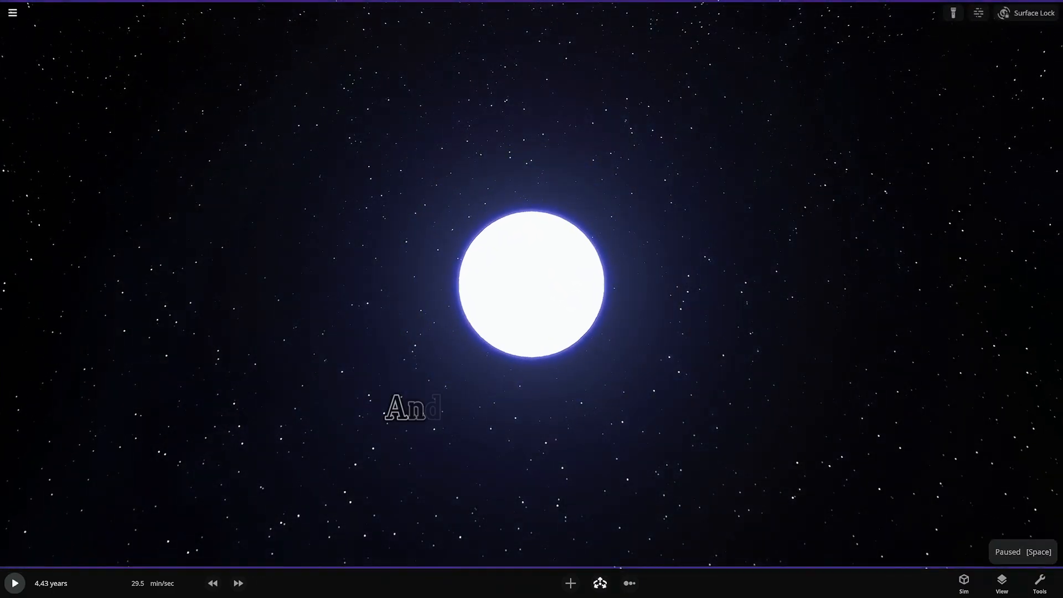
click(571, 582)
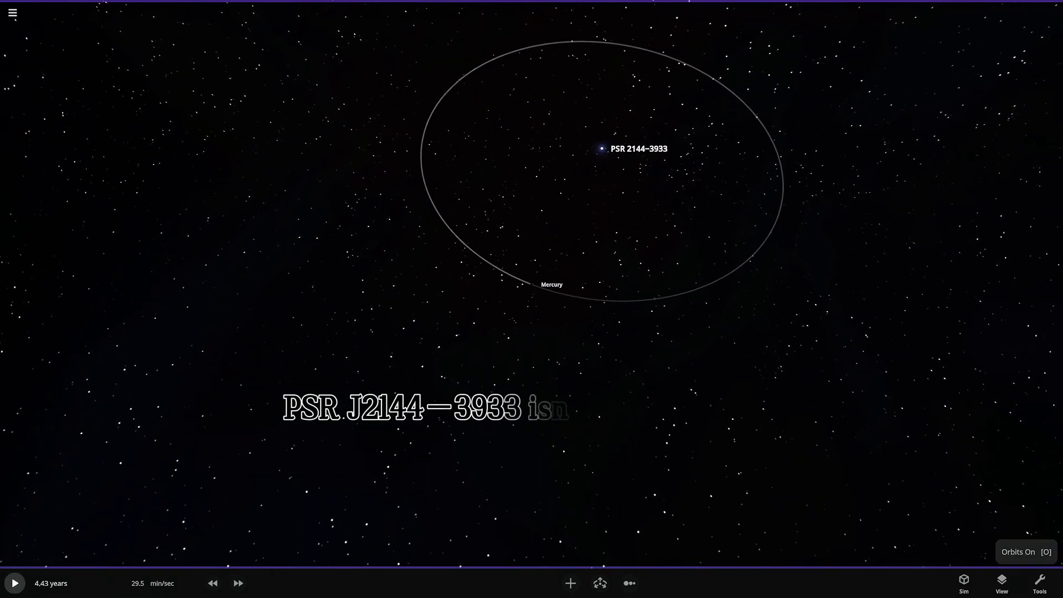
Show orbit paths with adjusted line width and habitable zones in the View settings.
click(1001, 583)
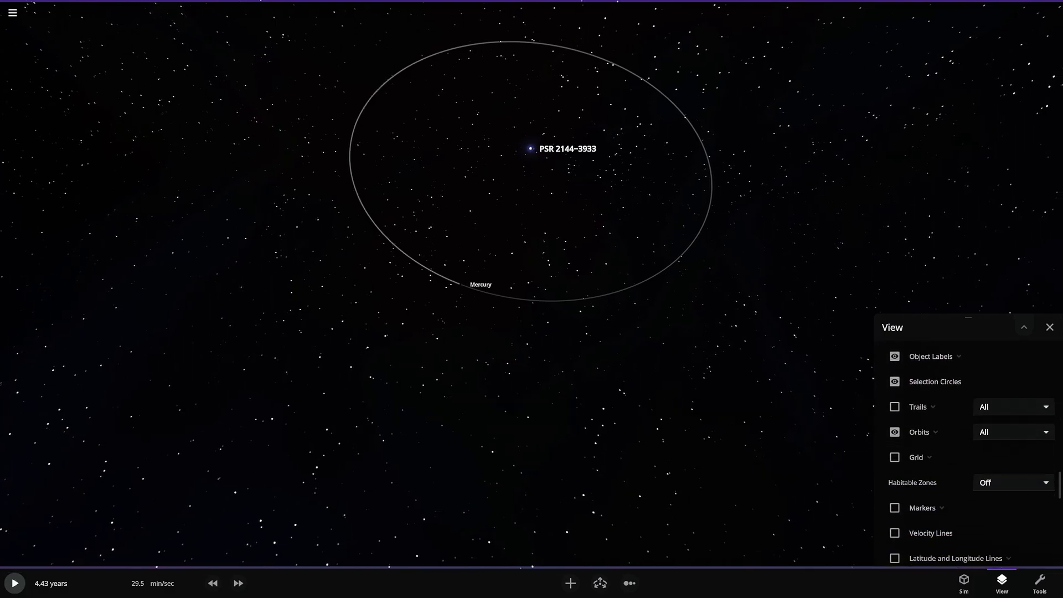
click(934, 432)
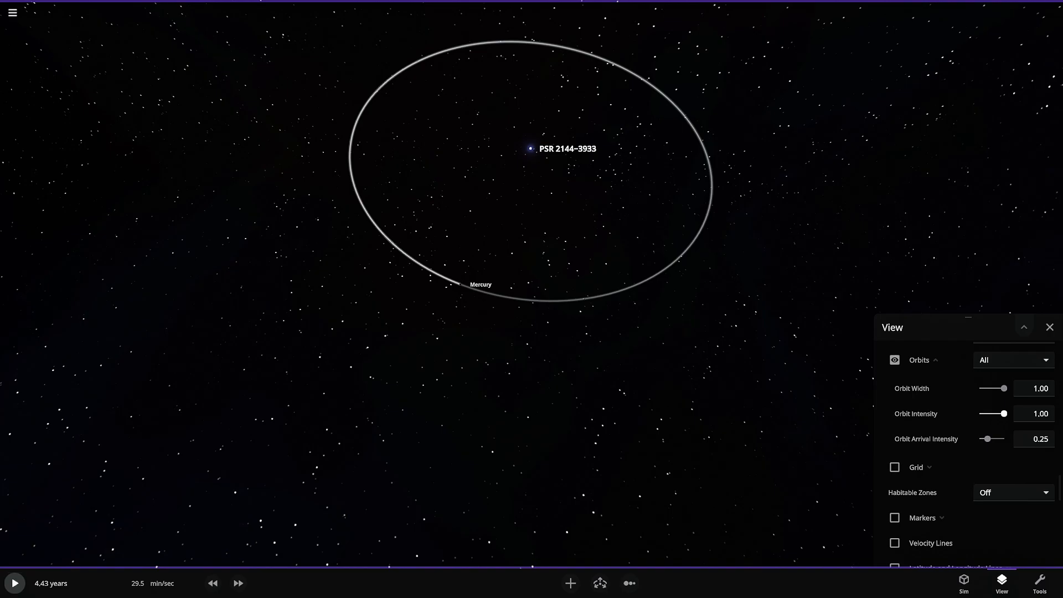
drag(990, 438, 982, 439)
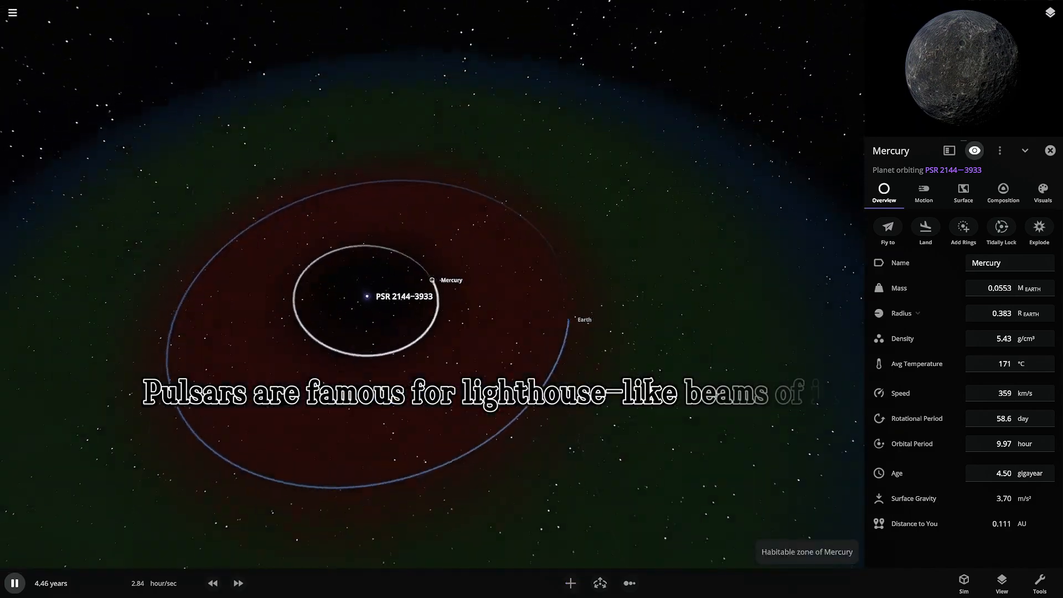
View Earth's composition and fast-forward the simulation to about 16.7 years.
click(1049, 151)
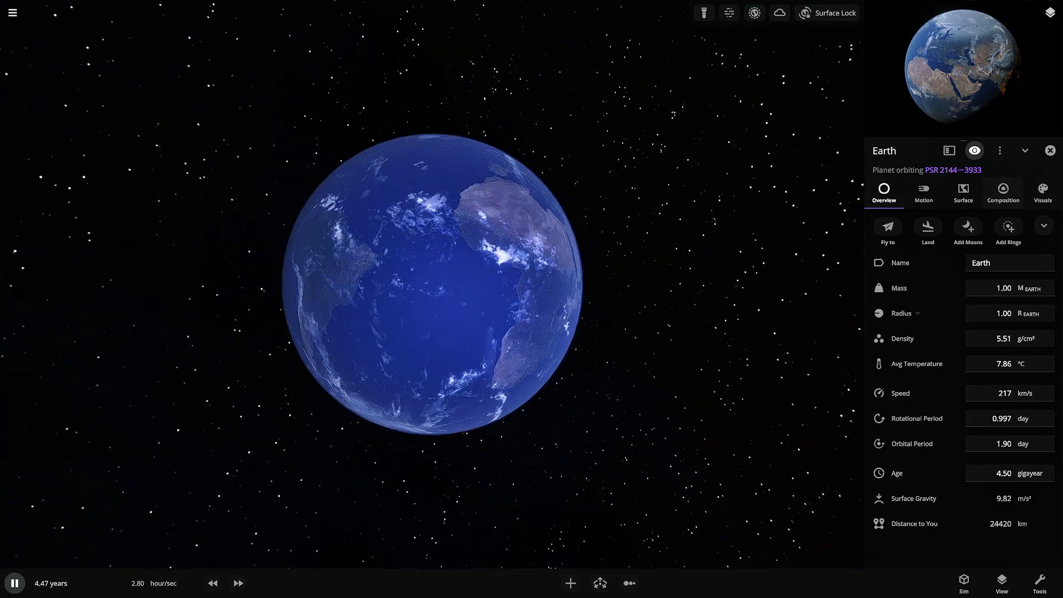
click(1003, 189)
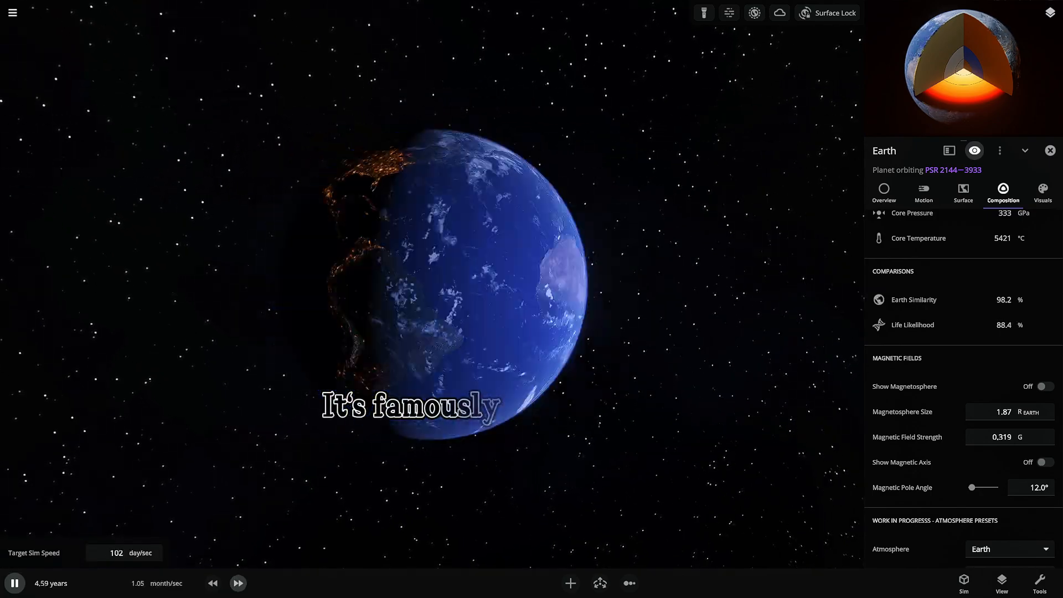
click(238, 582)
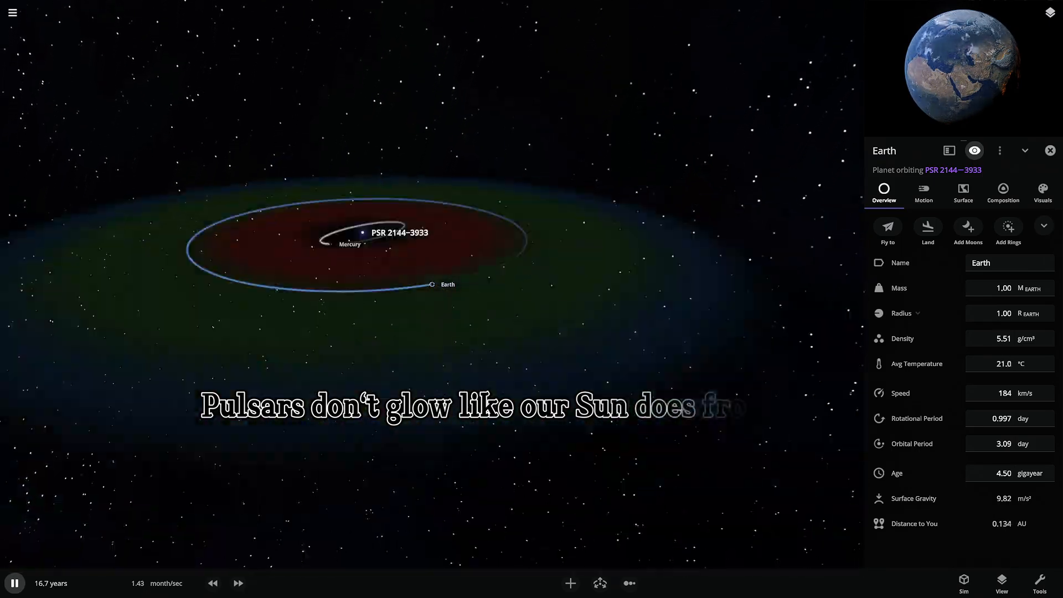
Reselect Earth and review its composition and overview properties.
click(1003, 190)
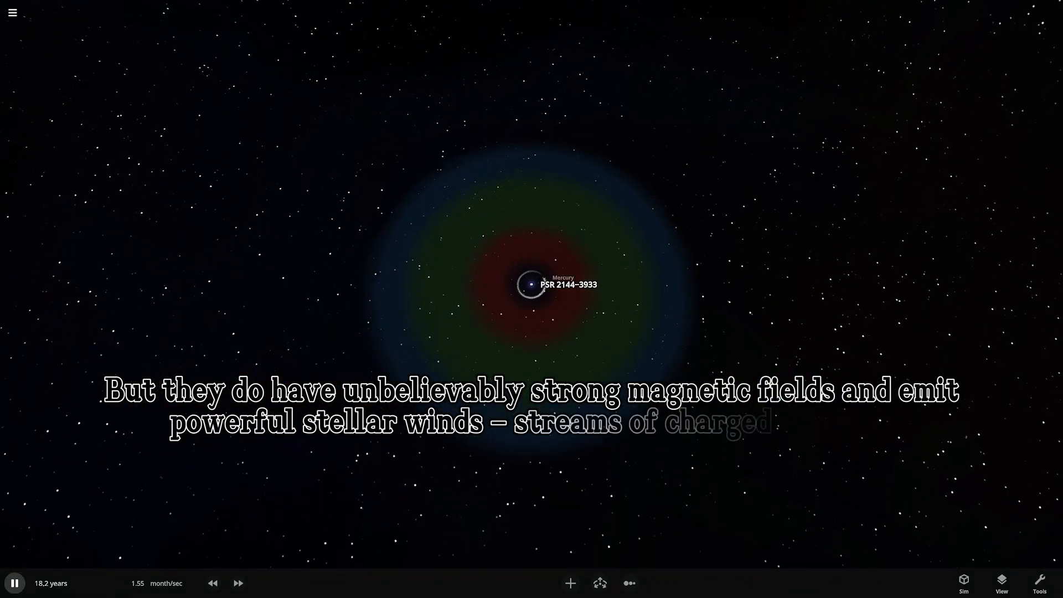
click(570, 582)
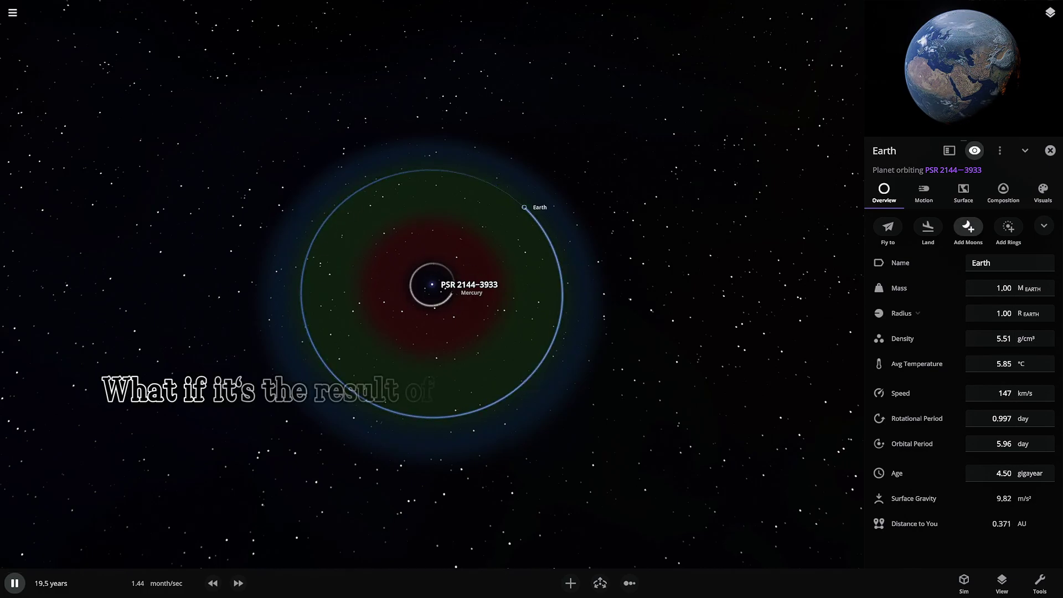
click(1003, 190)
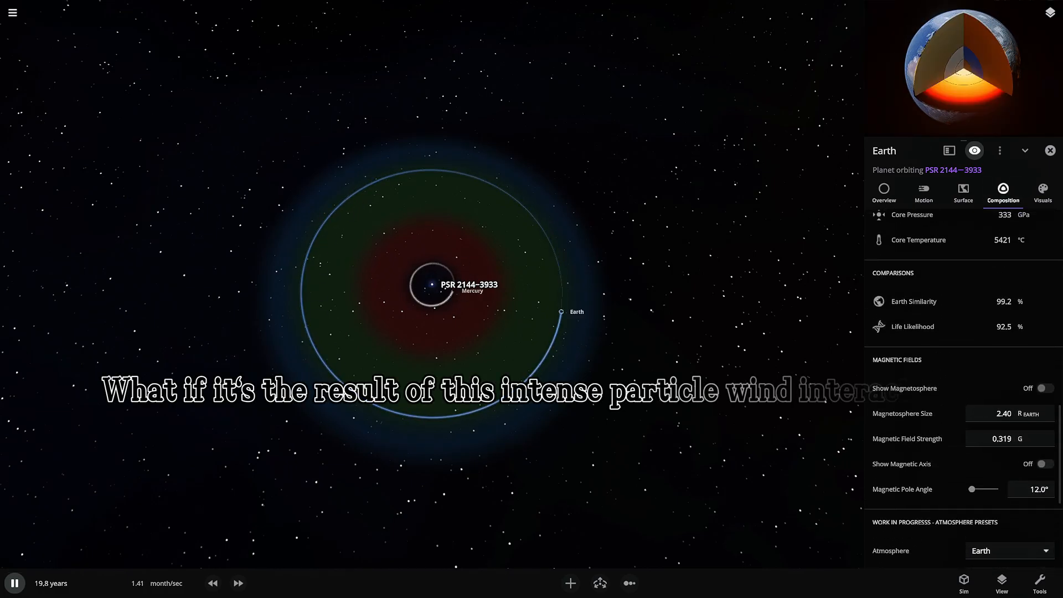
click(883, 192)
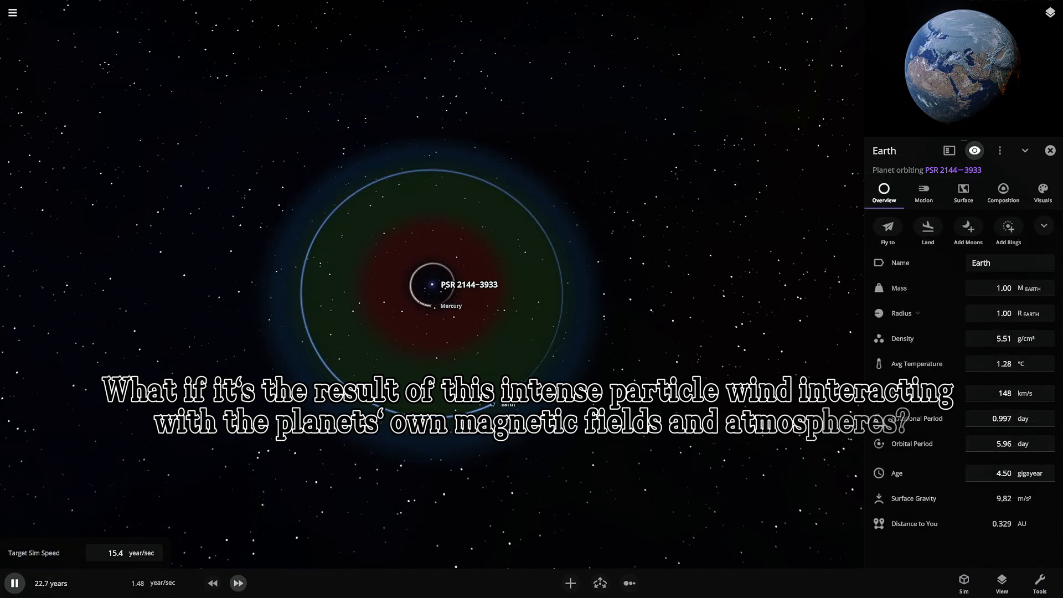
Run the simulation forward past 81 years, then slow and pause it near Earth.
click(238, 580)
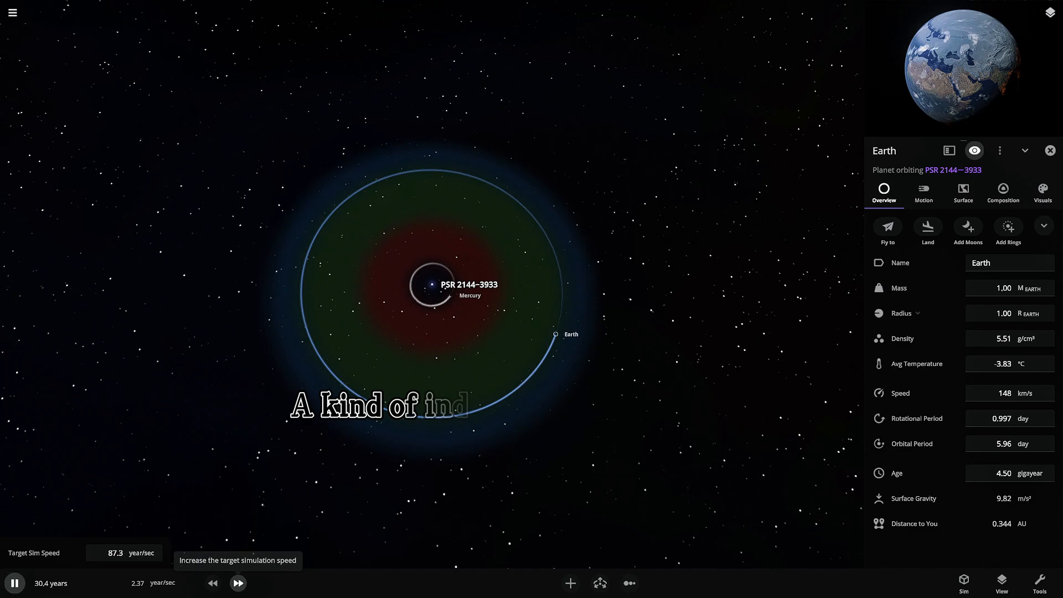
click(1003, 193)
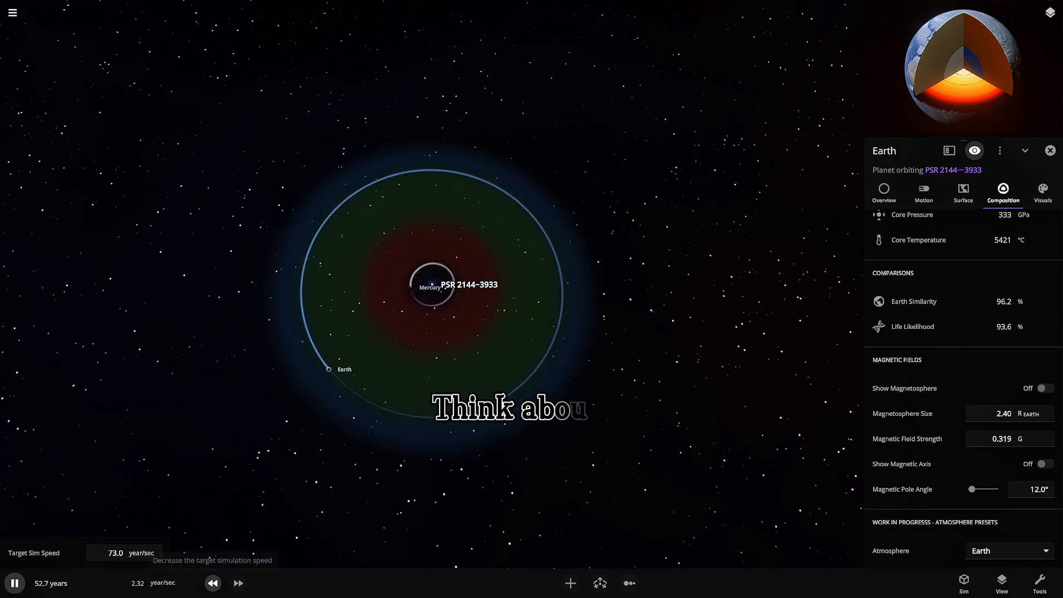
click(883, 192)
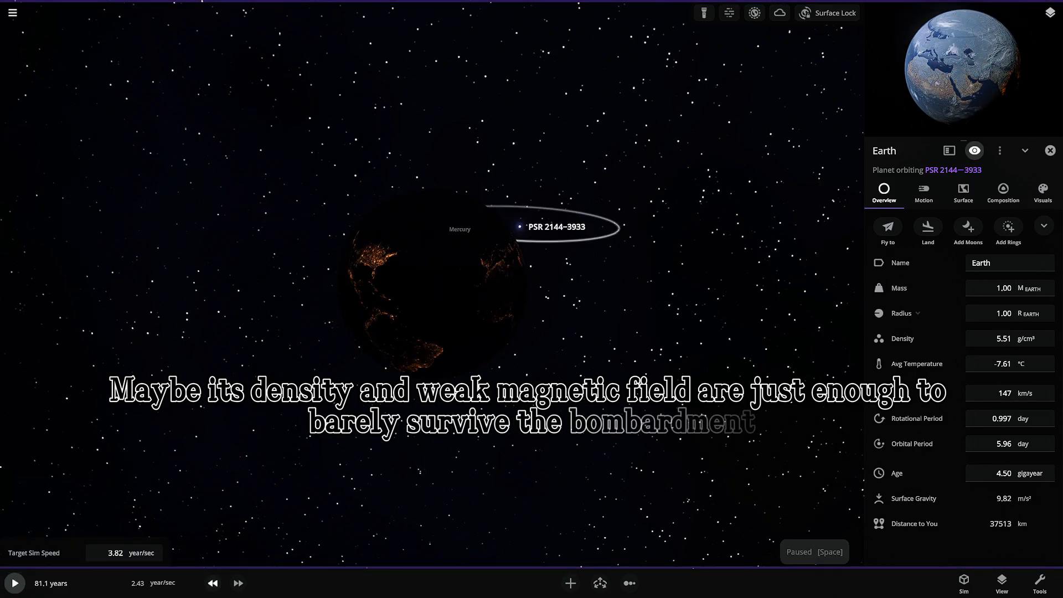
Add Venus in orbit around the pulsar alongside Mercury and Earth.
click(16, 582)
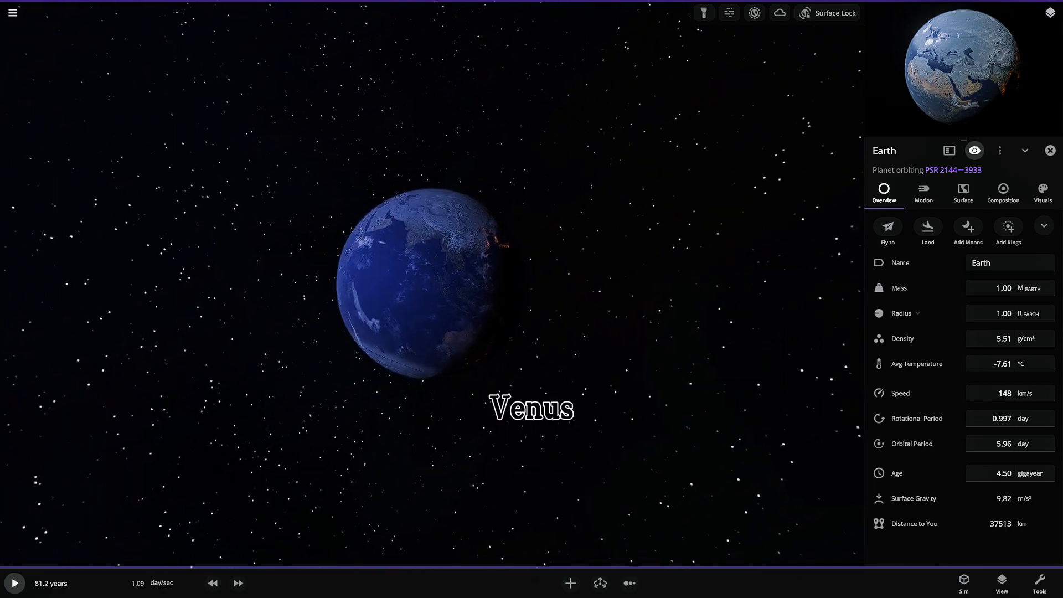
click(17, 583)
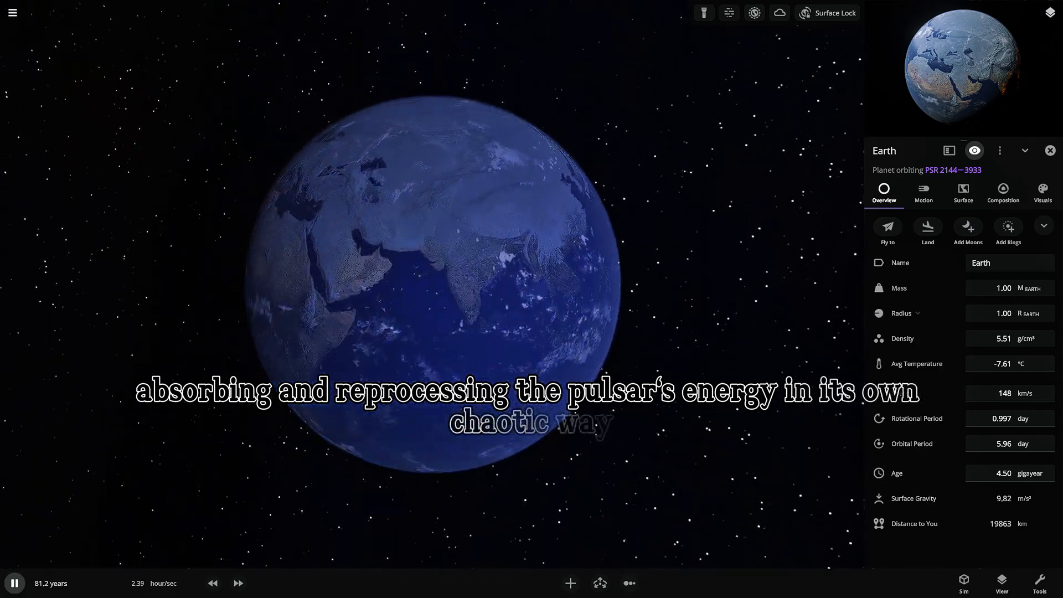
click(1003, 193)
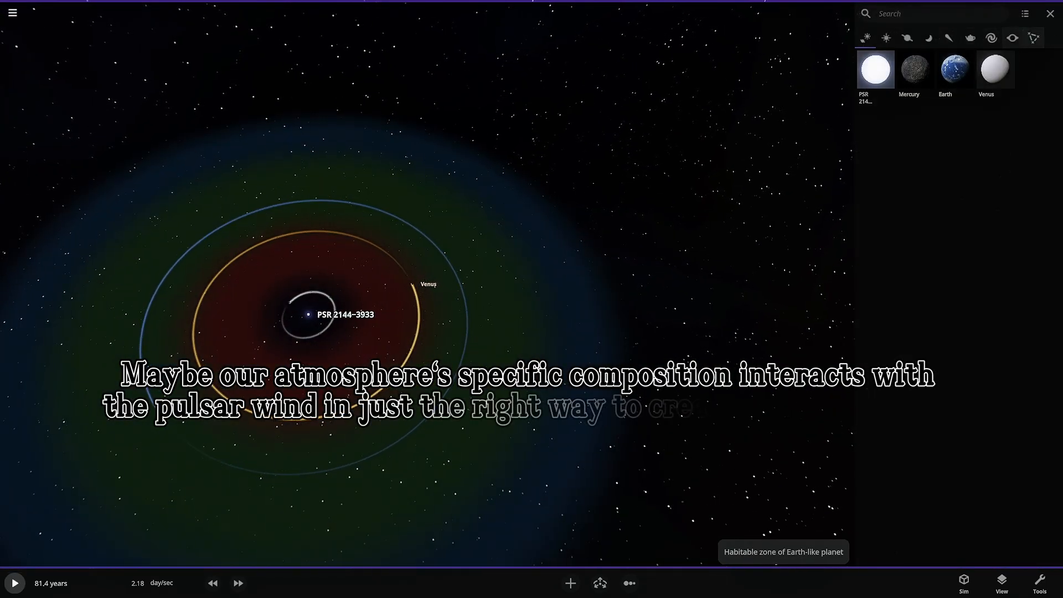
Inspect Venus's and Earth's overview and composition properties.
click(995, 68)
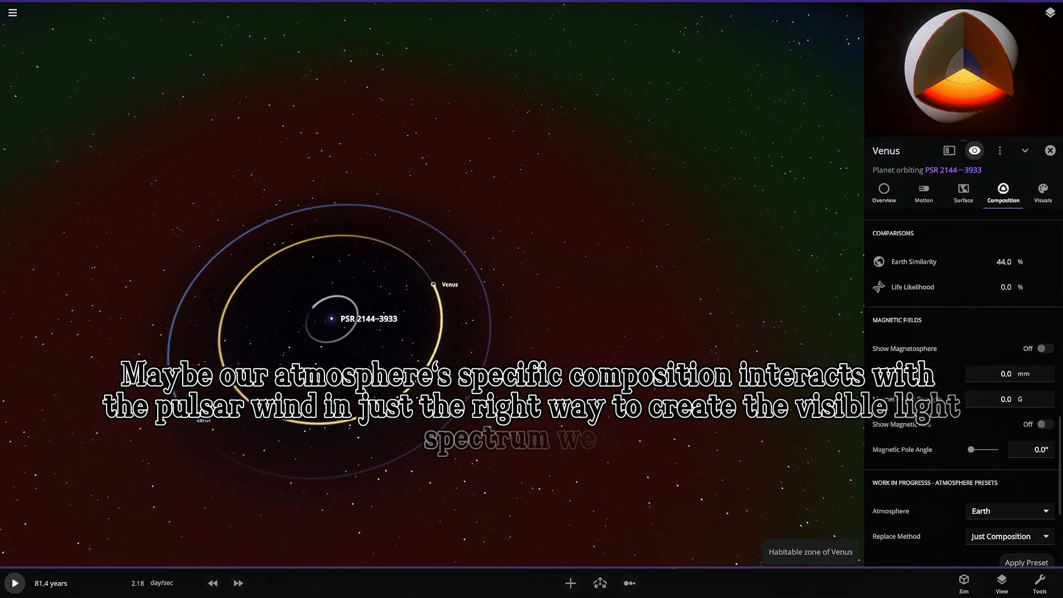
click(884, 193)
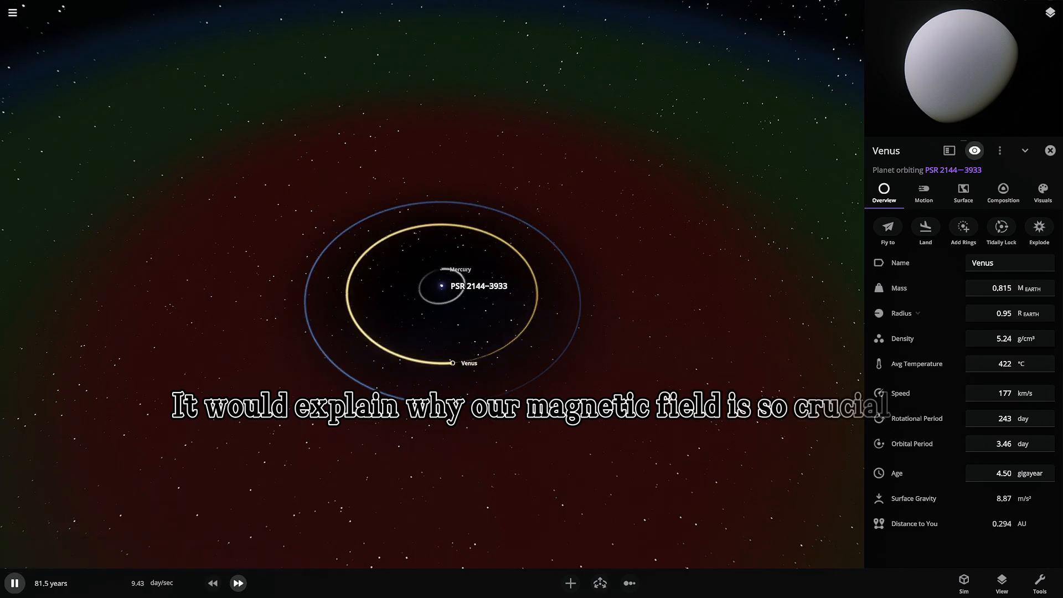
click(16, 582)
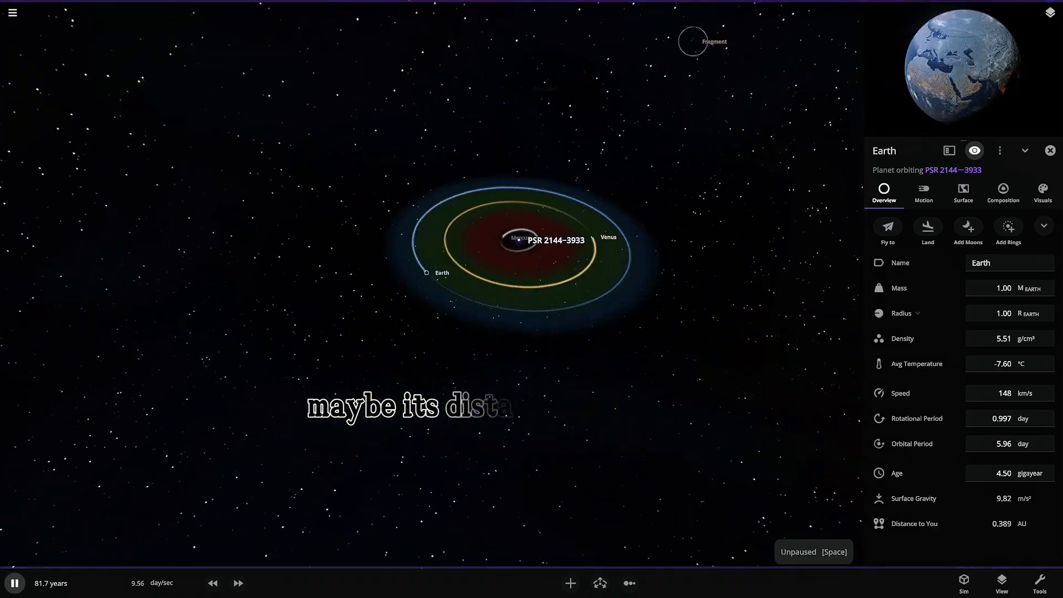
click(1003, 191)
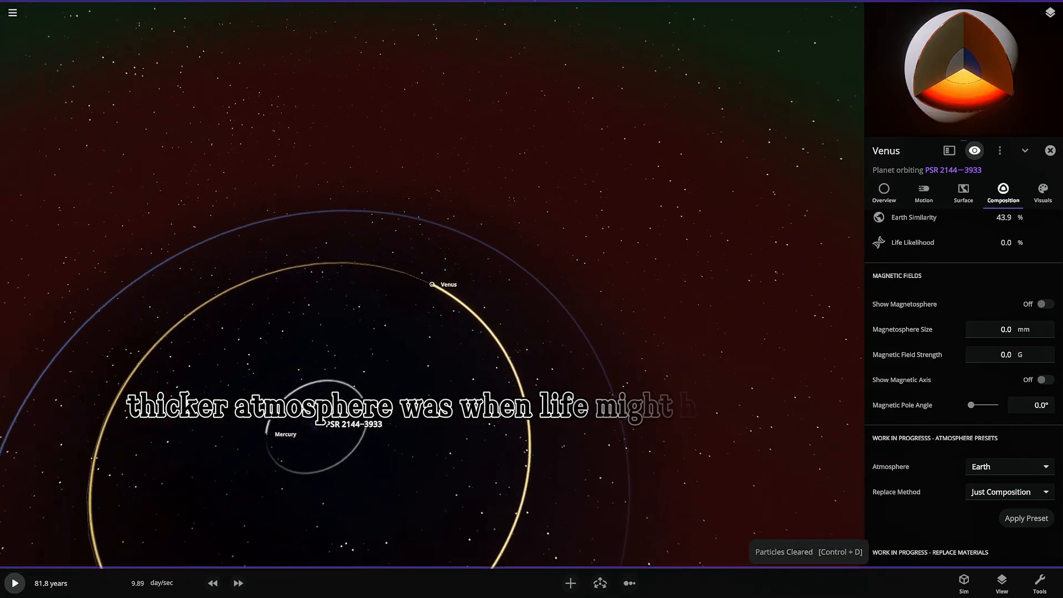
click(883, 192)
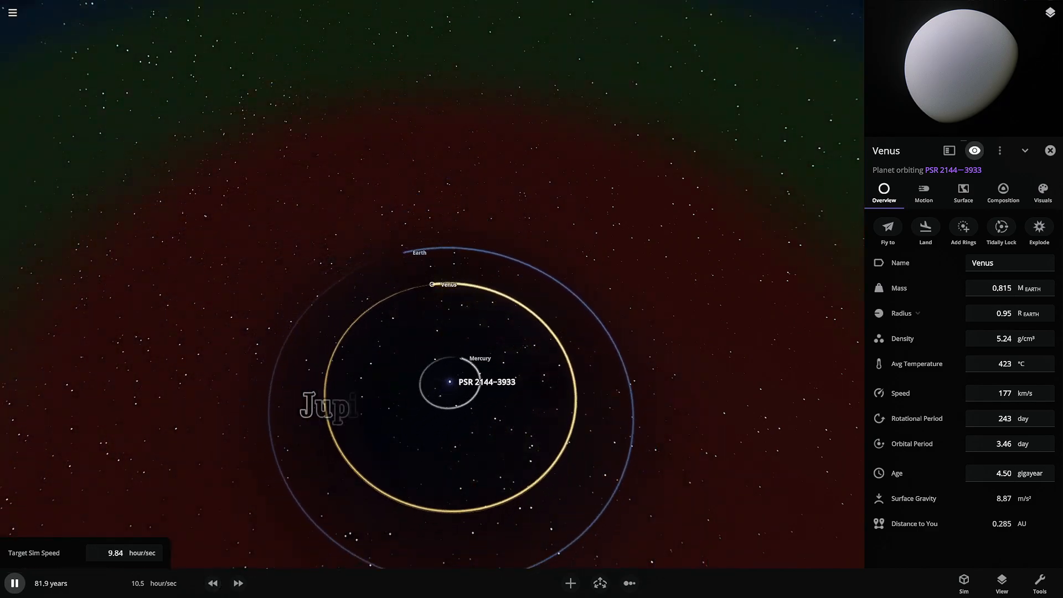
Add Mars in orbit around the pulsar beyond Earth's orbit.
click(571, 582)
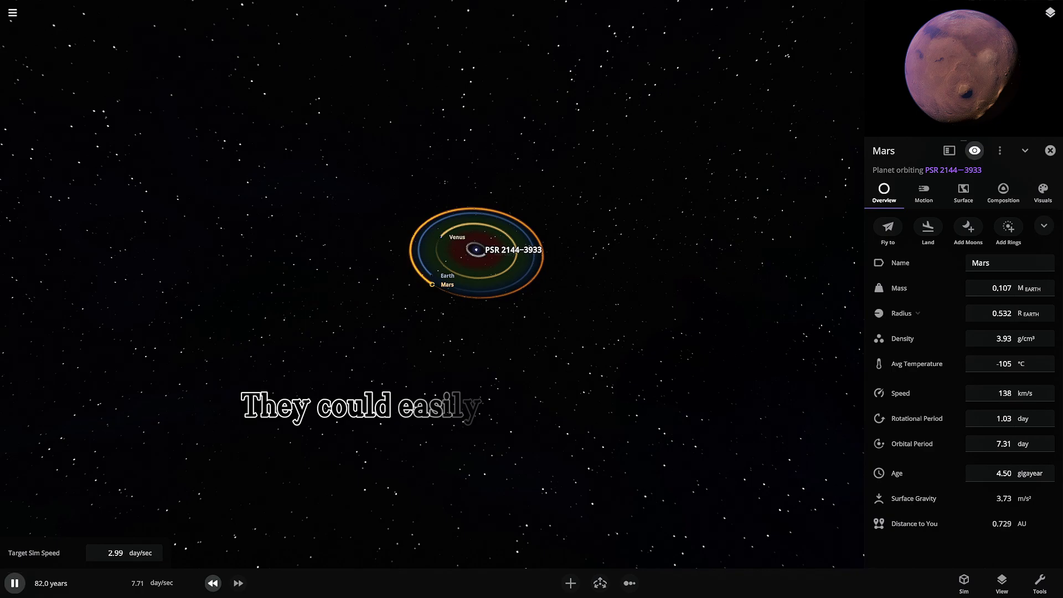
Place Jupiter, Saturn, Uranus and Neptune in orbit around the pulsar.
key(Space)
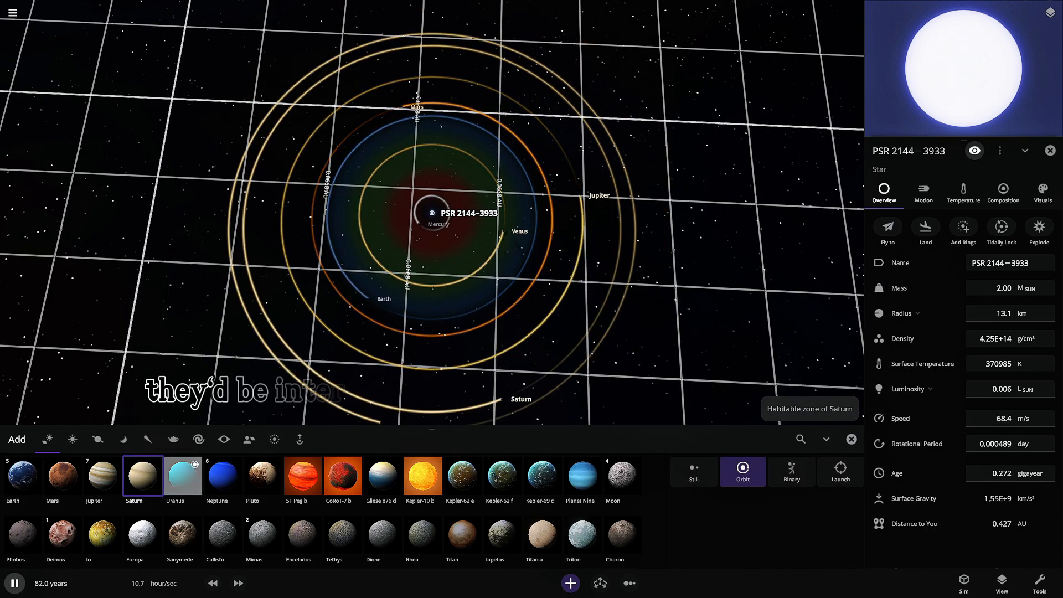
click(223, 476)
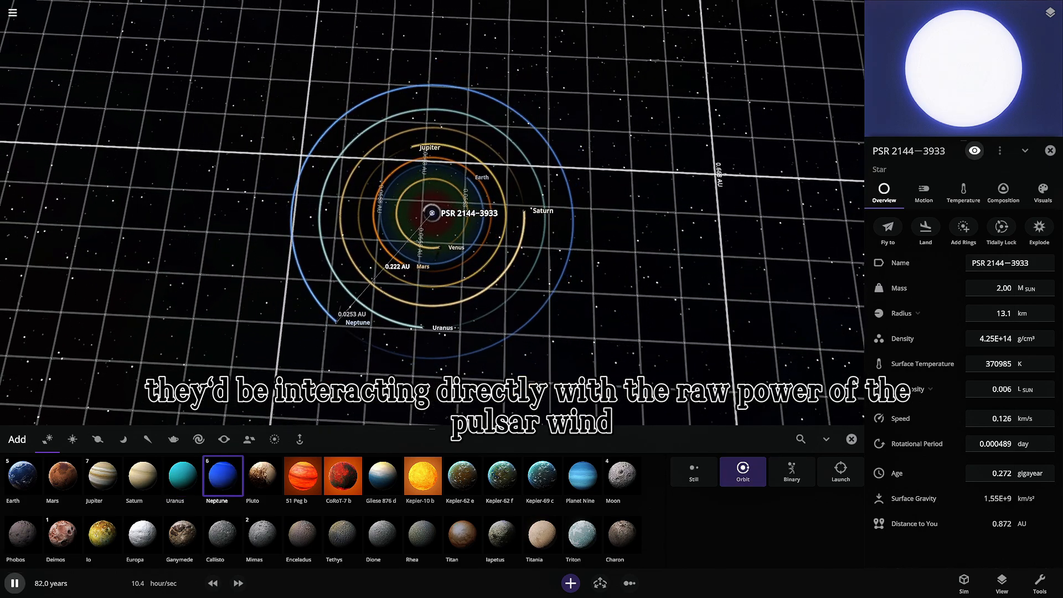
click(262, 476)
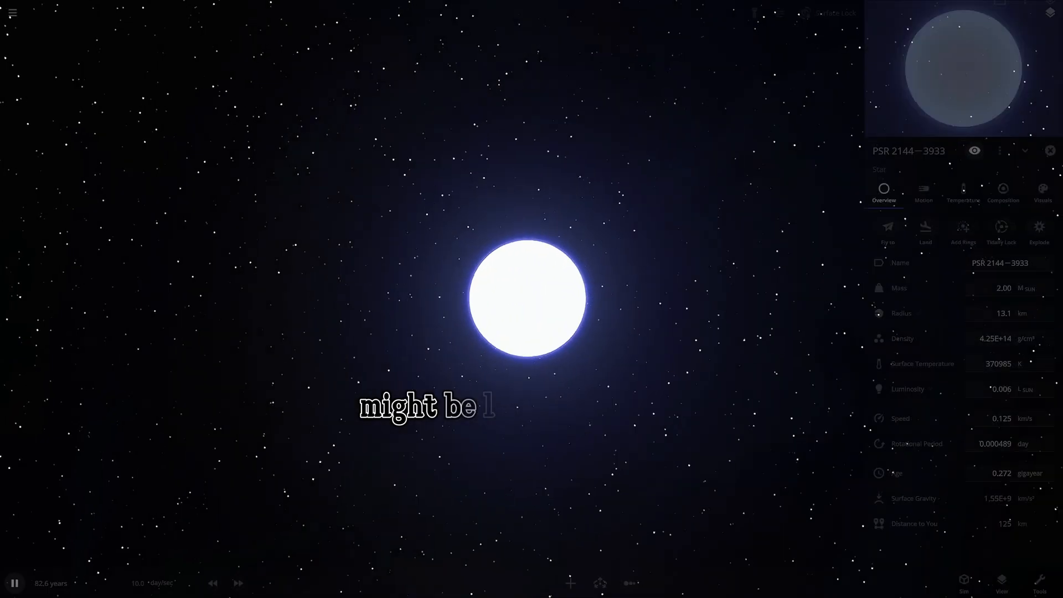
click(1049, 151)
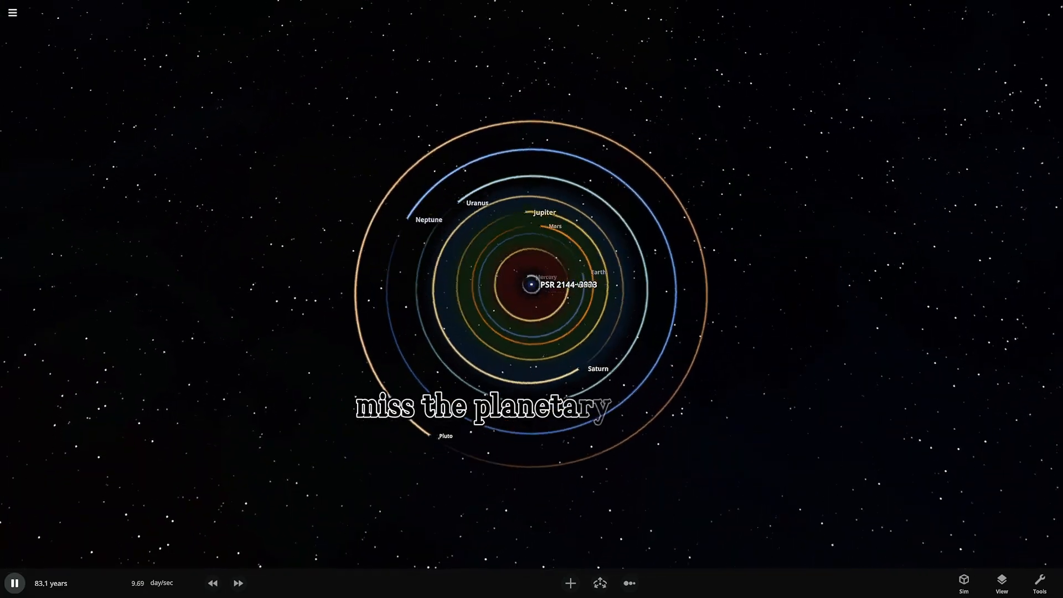
key(ctrl+d)
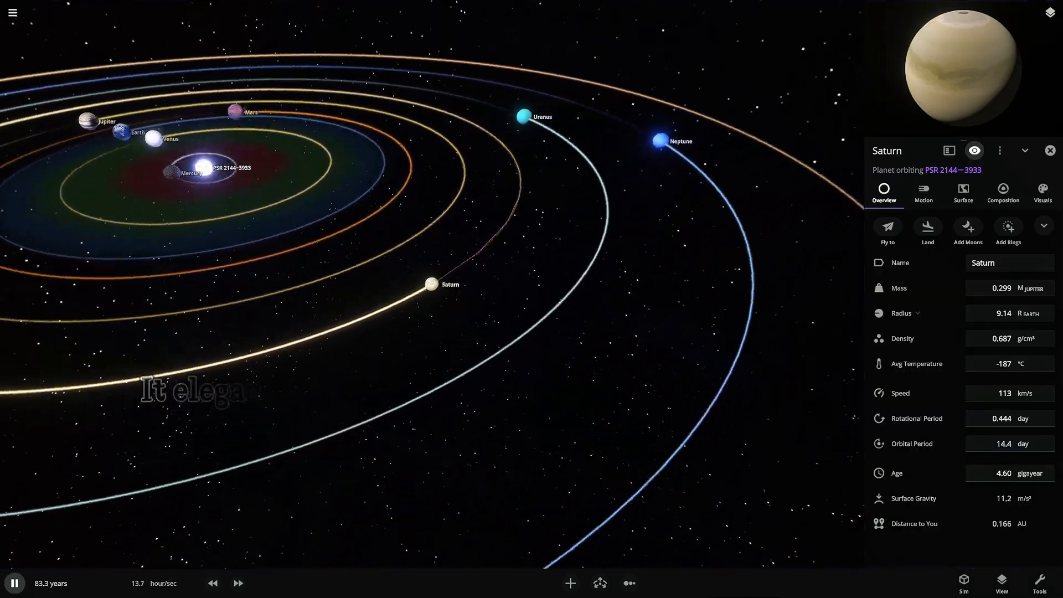
Add a ring preset to Saturn.
click(1008, 226)
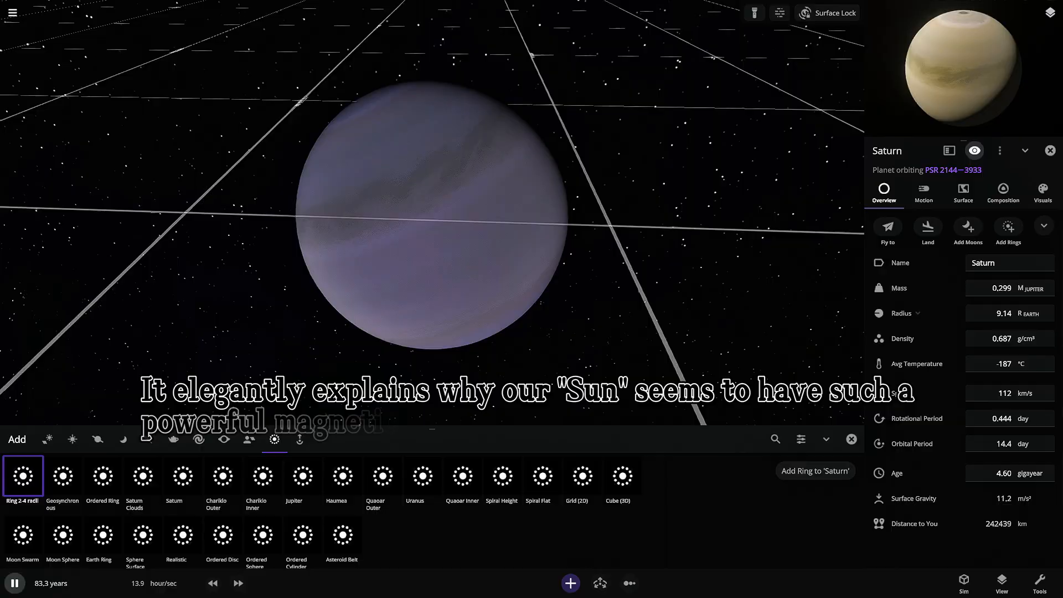
click(183, 476)
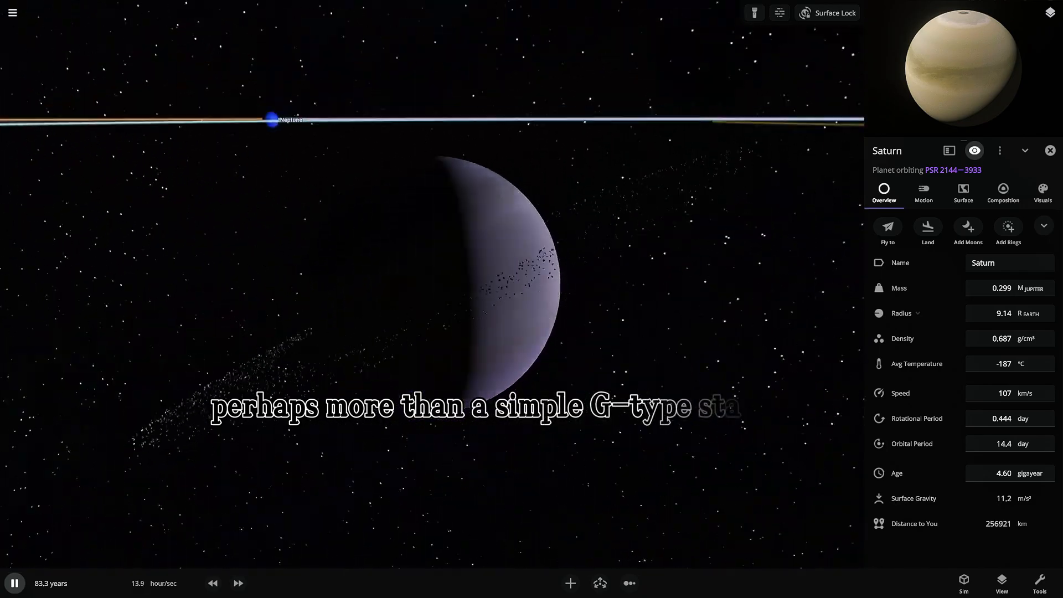
click(1049, 151)
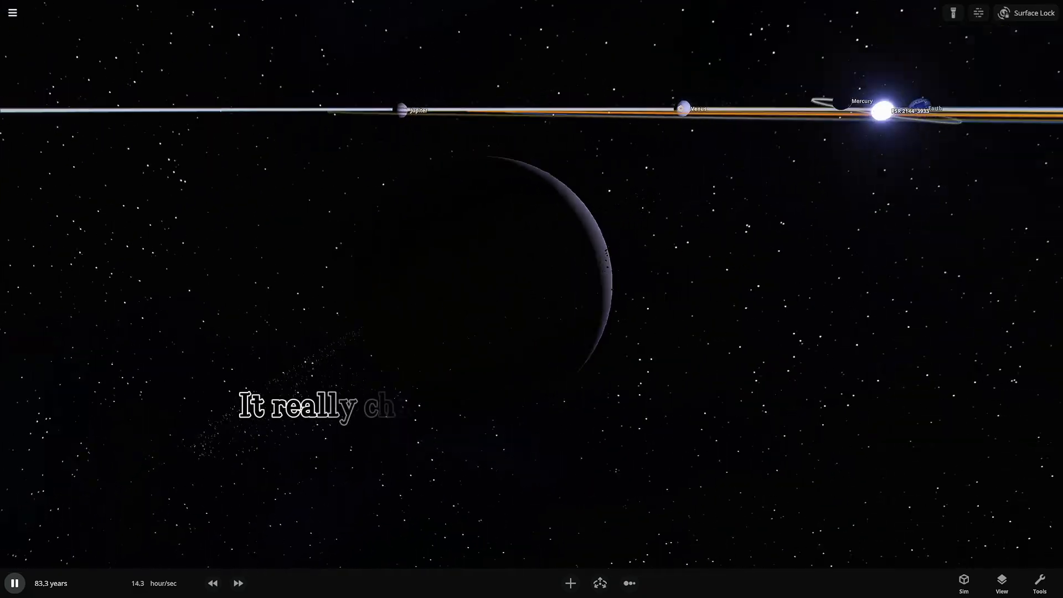
Bring up Jupiter's properties and resume the simulation at 83.3 years.
click(16, 582)
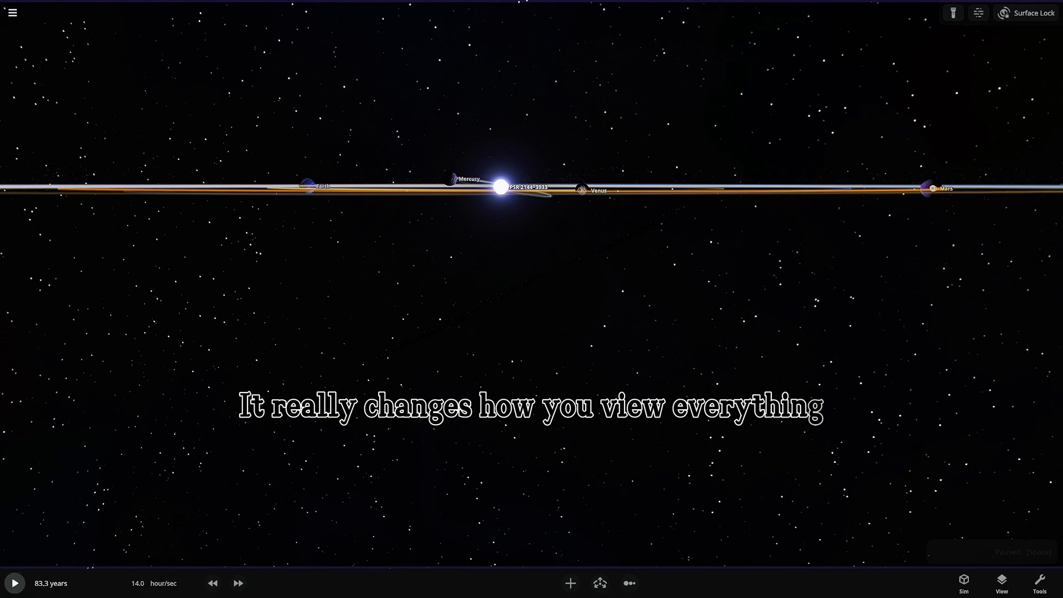
click(308, 187)
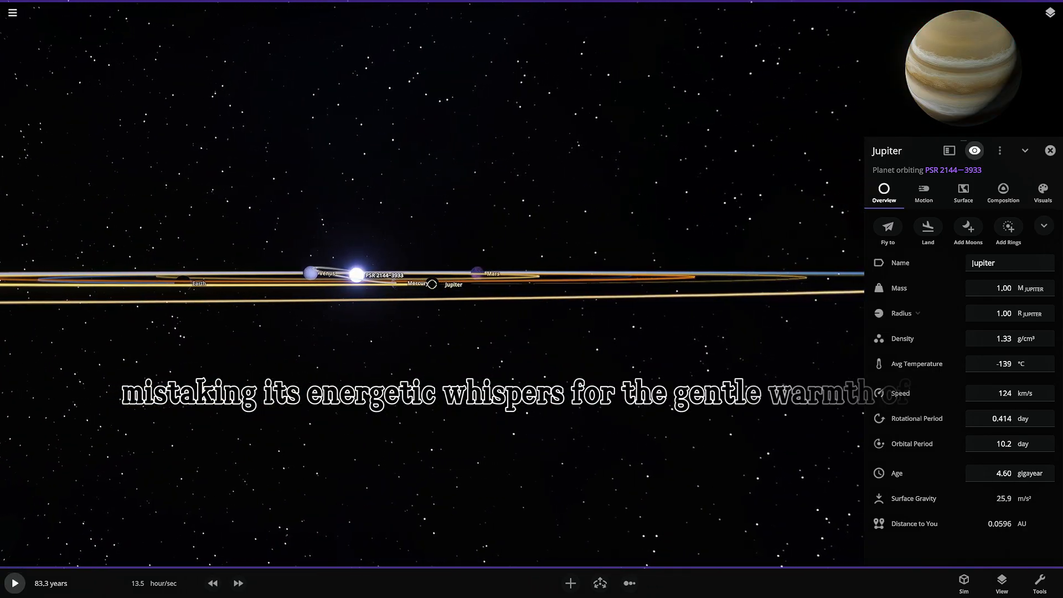
key(Space)
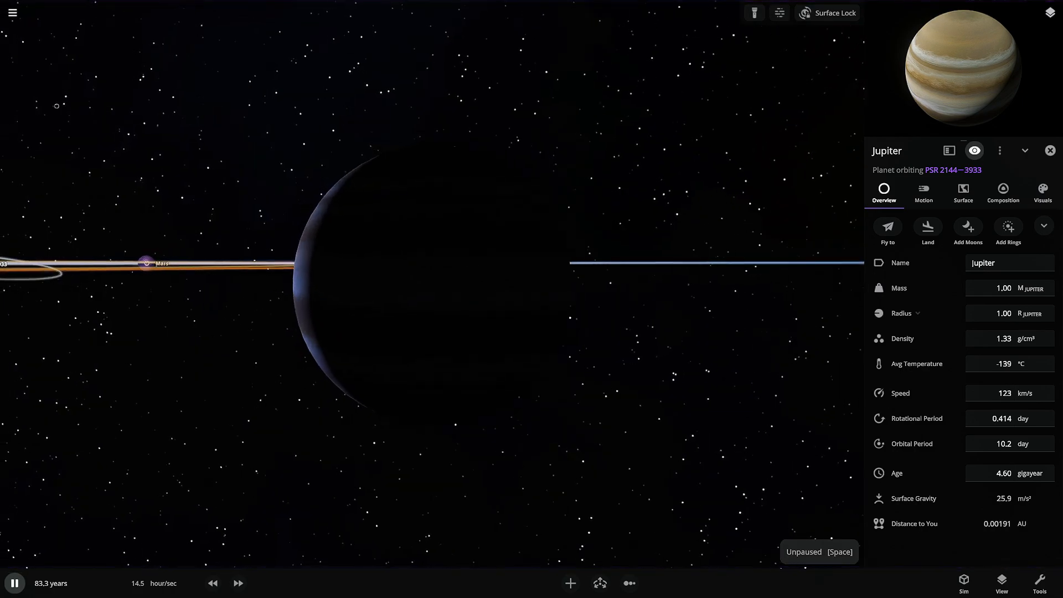